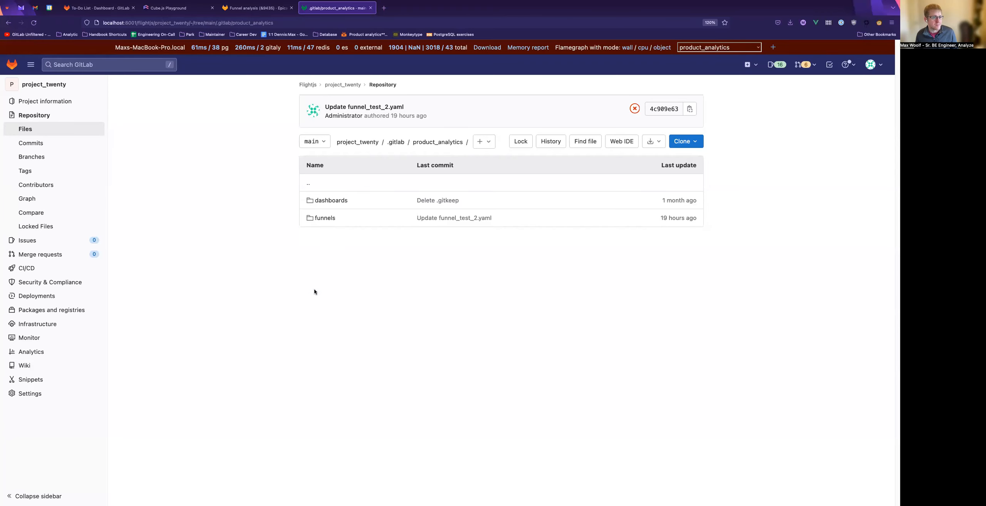
mouse_move(786, 80)
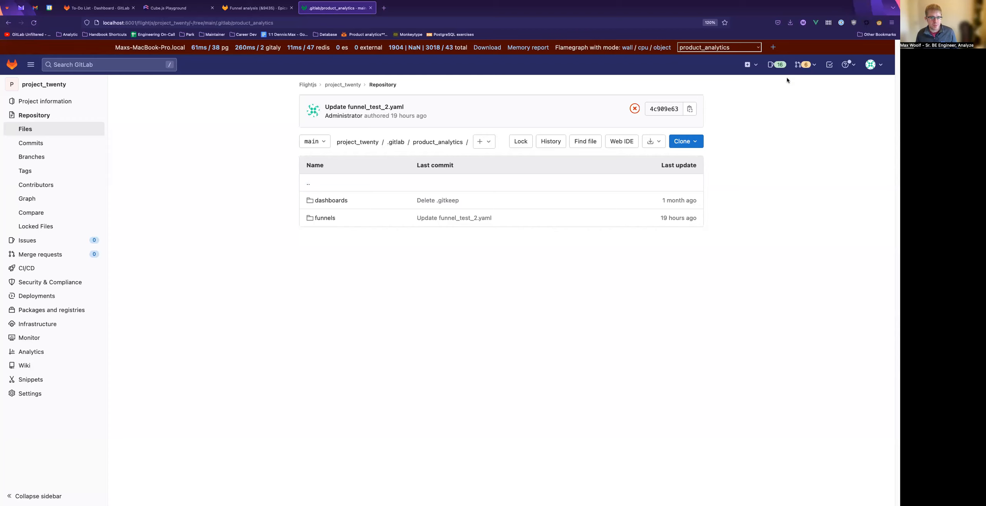
mouse_move(395, 143)
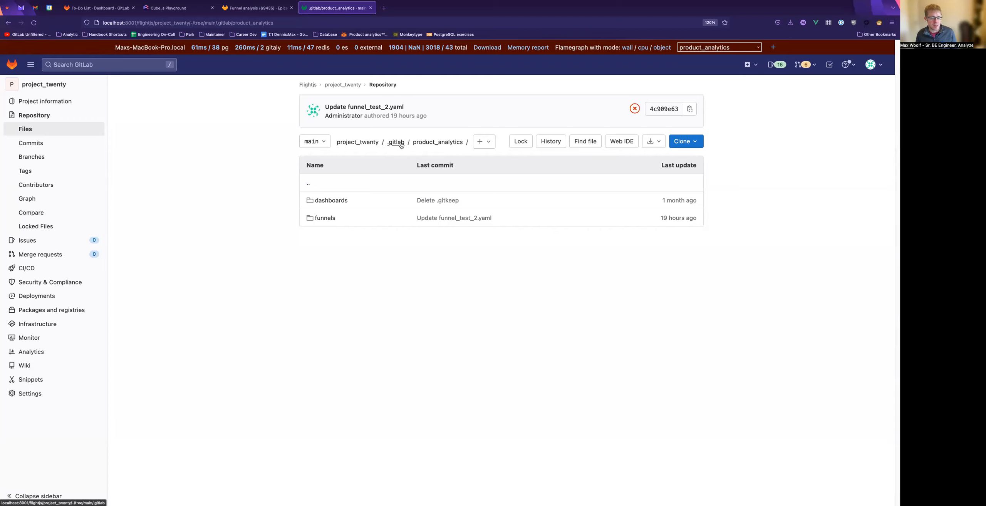
mouse_move(436, 142)
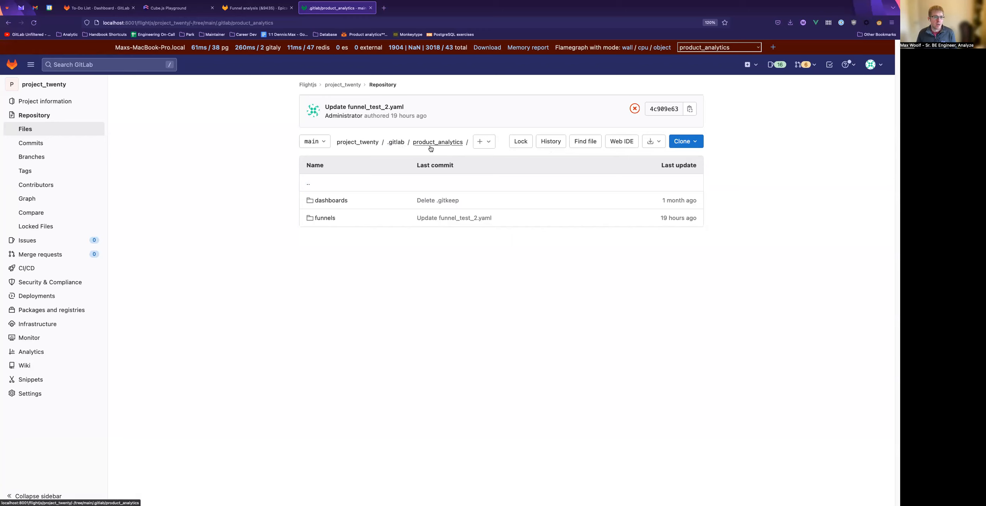
mouse_move(331, 202)
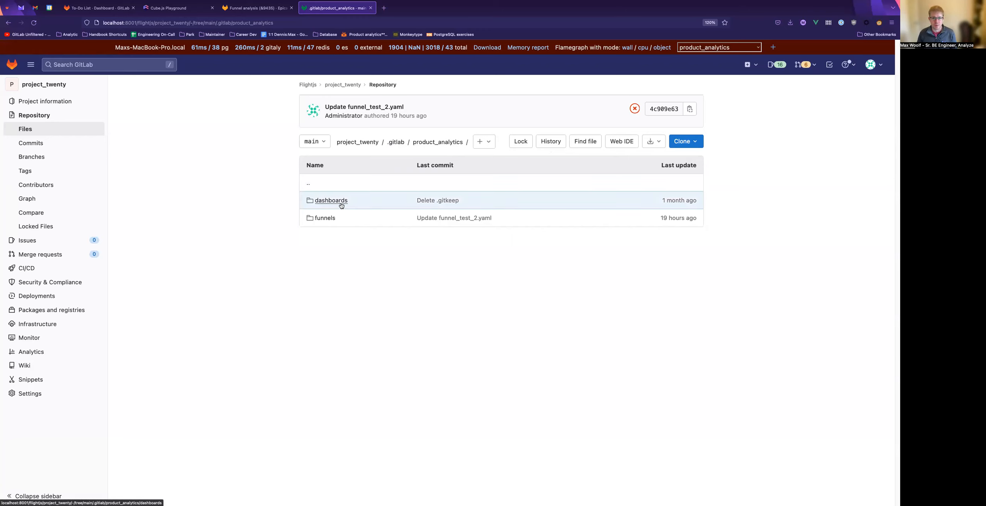
mouse_move(330, 201)
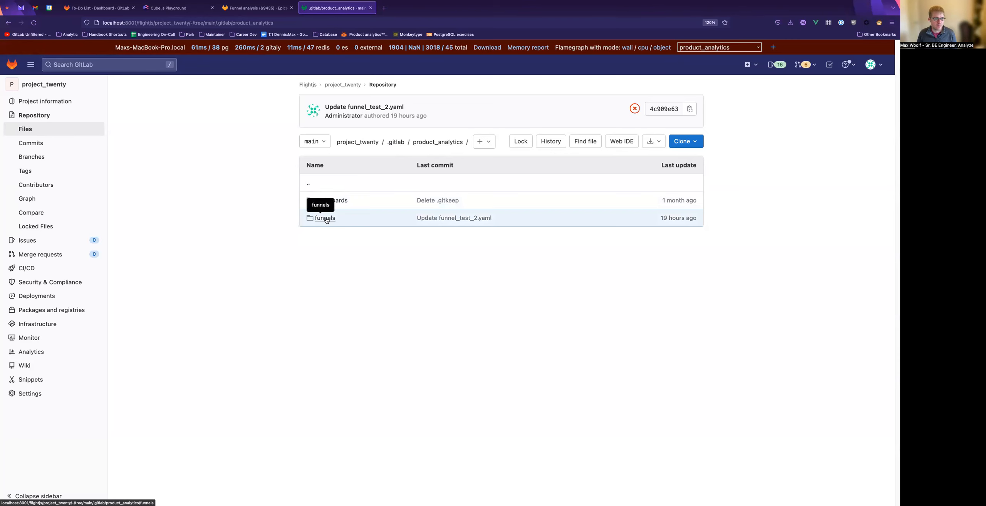
- Open the funnels folder under .gitlab/product_analytics to list its YAML files
click(325, 217)
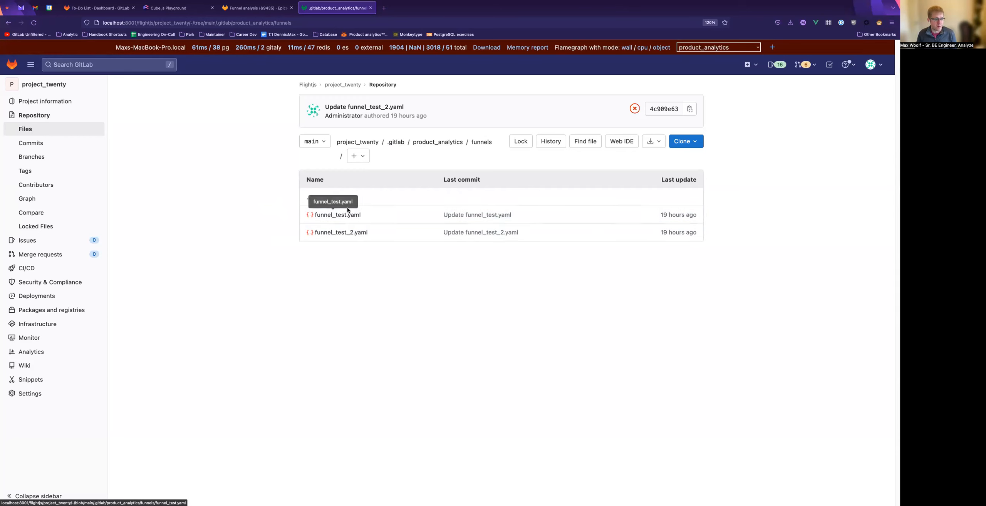
mouse_move(337, 215)
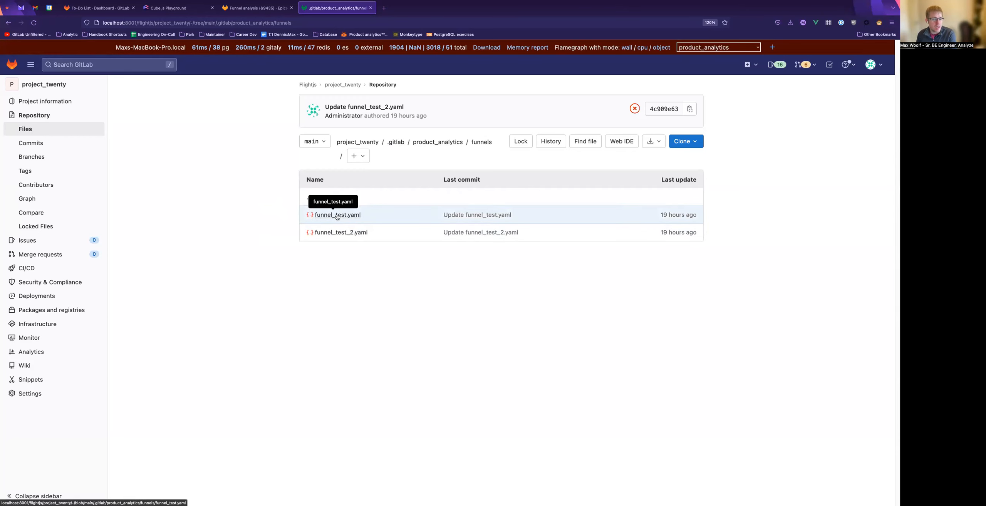
- View funnel_test.yaml, marking seconds_to_convert 3600 and the two step target pages of completed_purchase
click(337, 214)
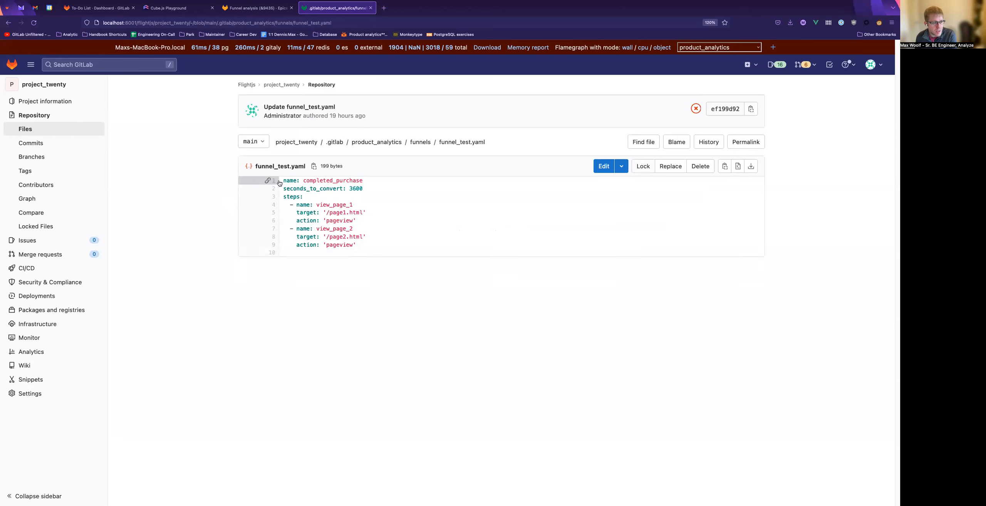
mouse_move(282, 184)
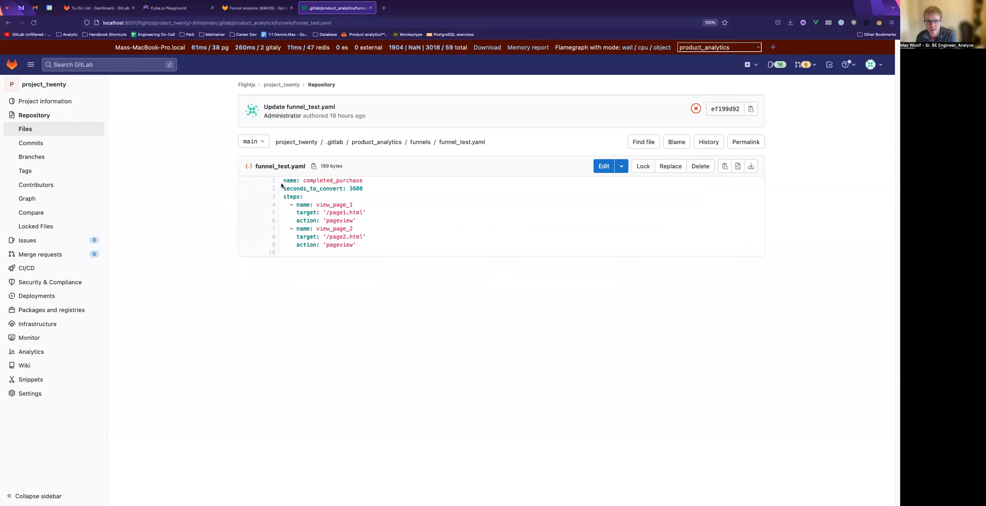
drag(283, 188, 302, 197)
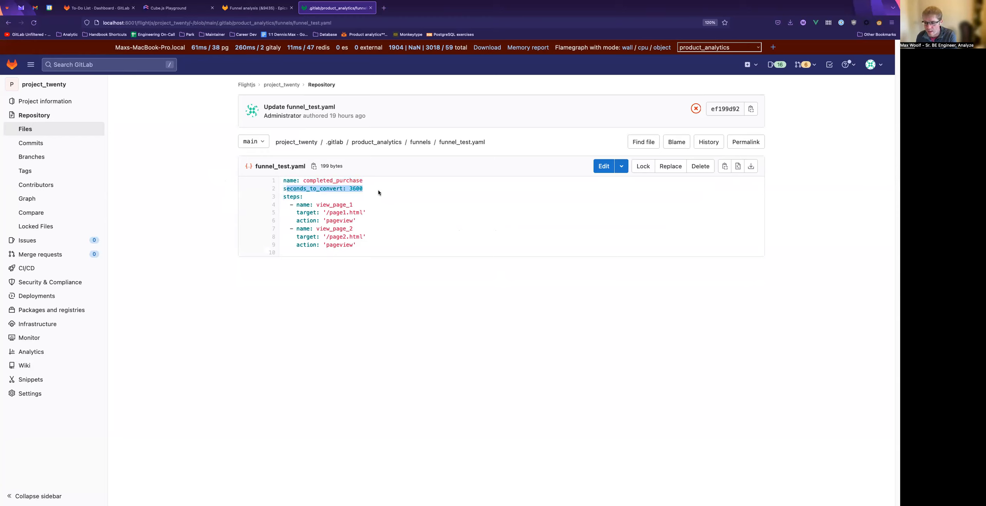
mouse_move(379, 186)
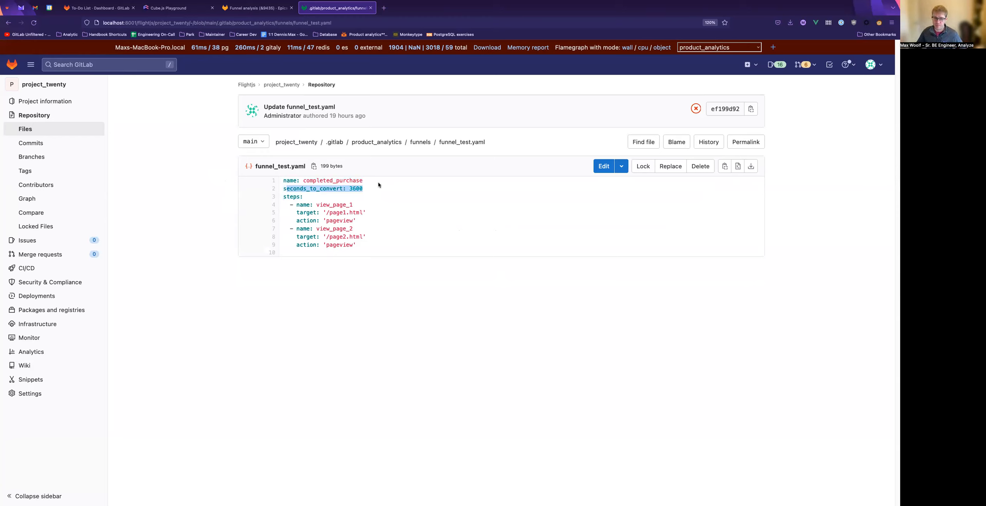
mouse_move(337, 197)
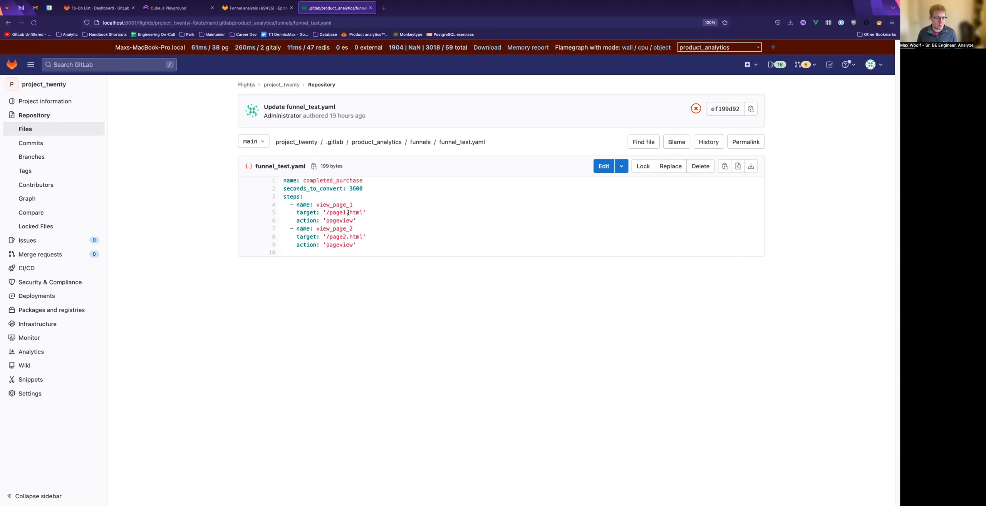
double_click(333, 205)
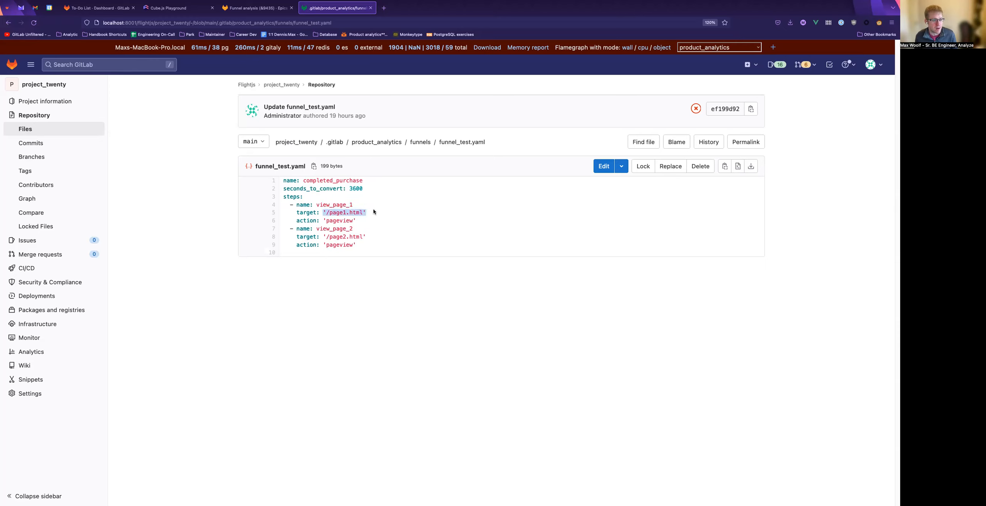
mouse_move(375, 212)
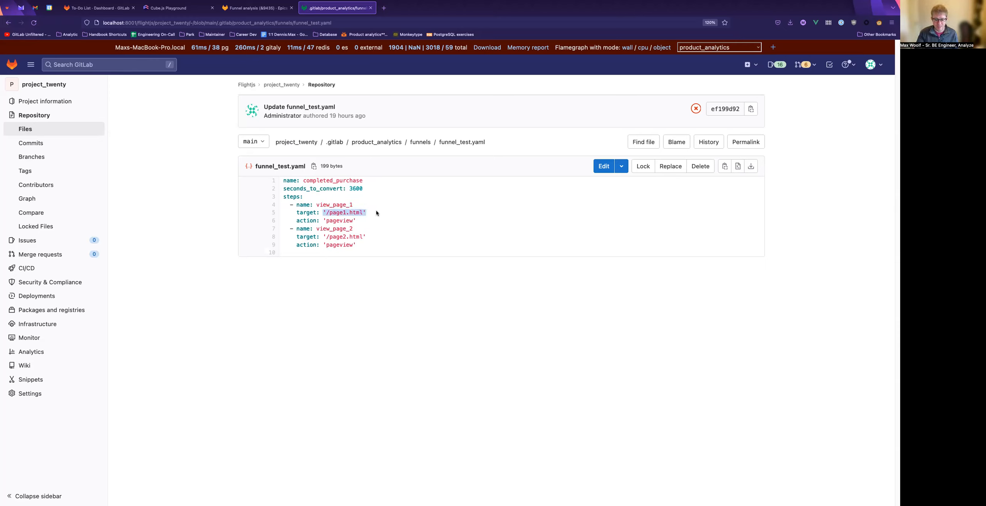
mouse_move(397, 221)
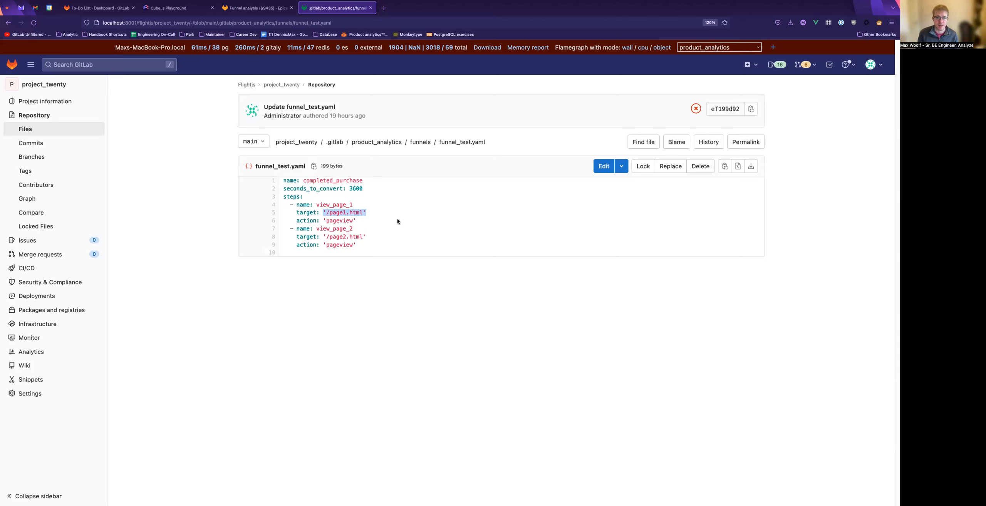
mouse_move(381, 298)
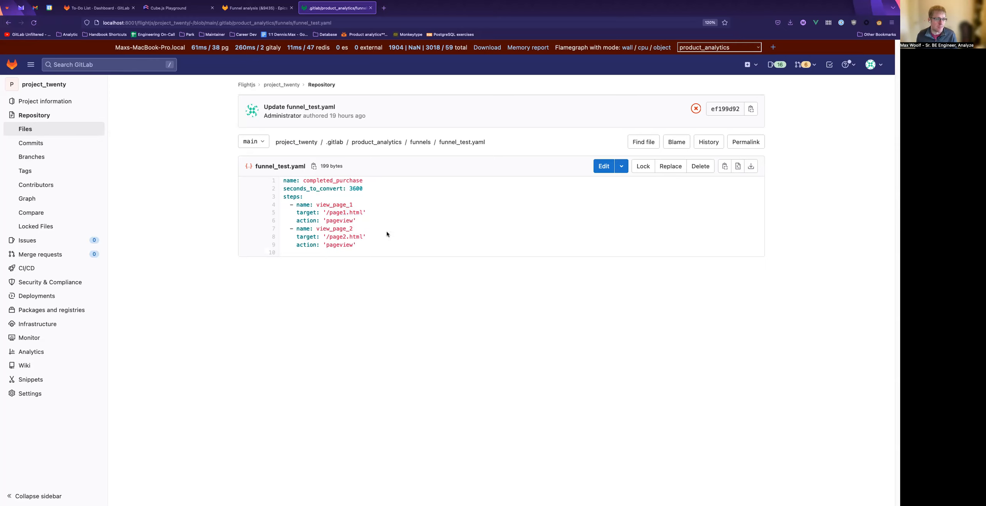
double_click(332, 180)
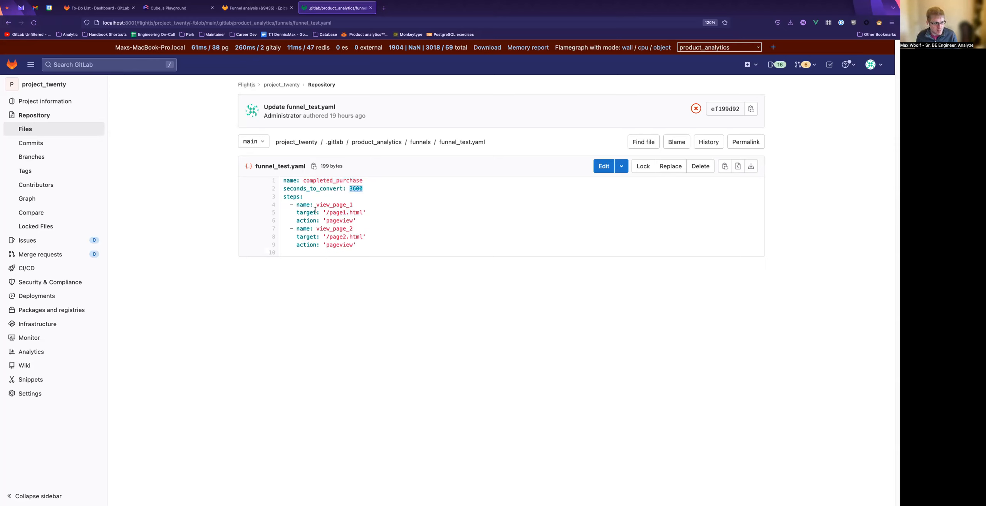
double_click(325, 212)
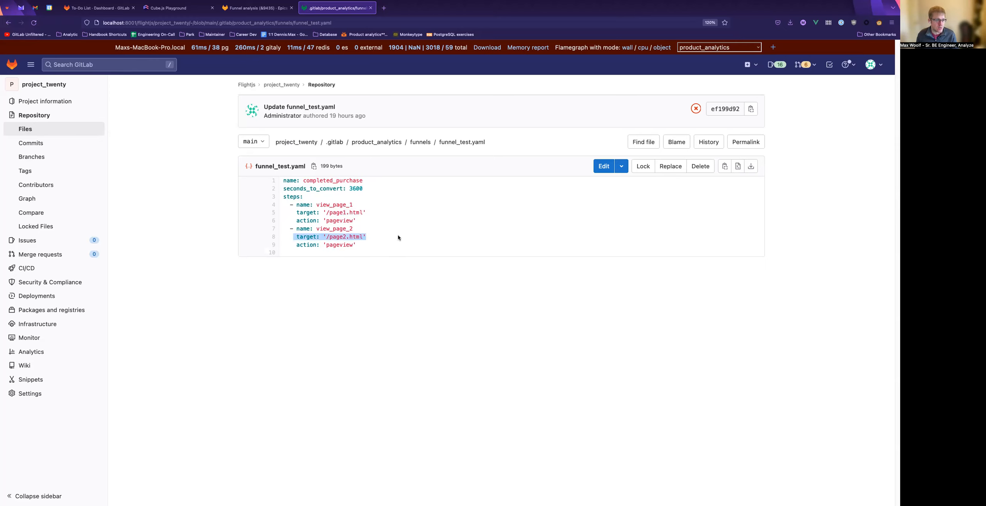
mouse_move(377, 227)
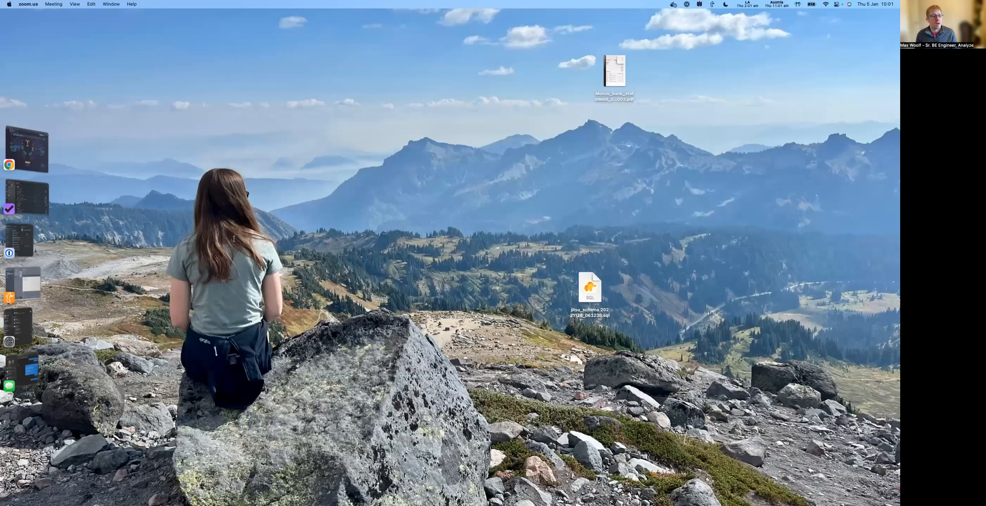
mouse_move(223, 24)
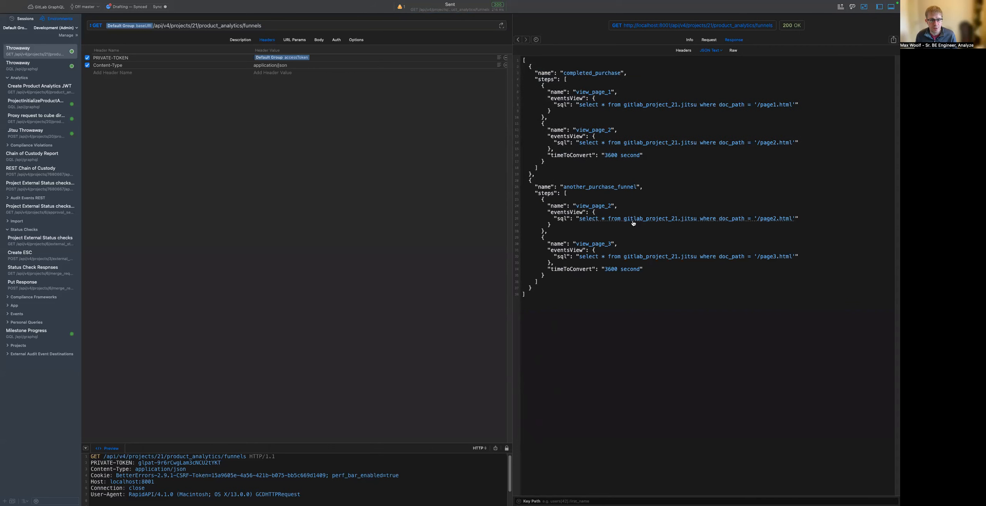
mouse_move(718, 235)
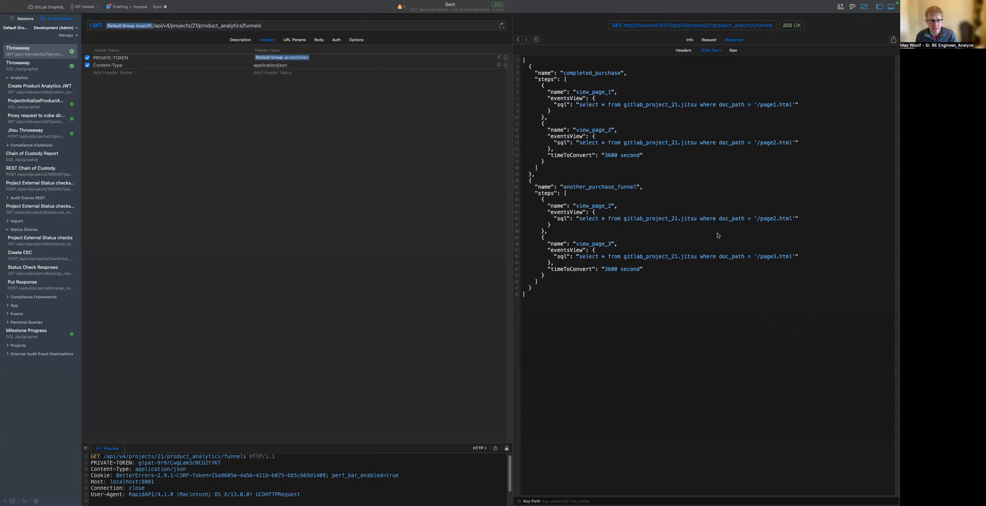
- Mark the another_purchase_funnel entry with its view_page_2 and view_page_3 steps in the funnels response
drag(532, 73, 538, 176)
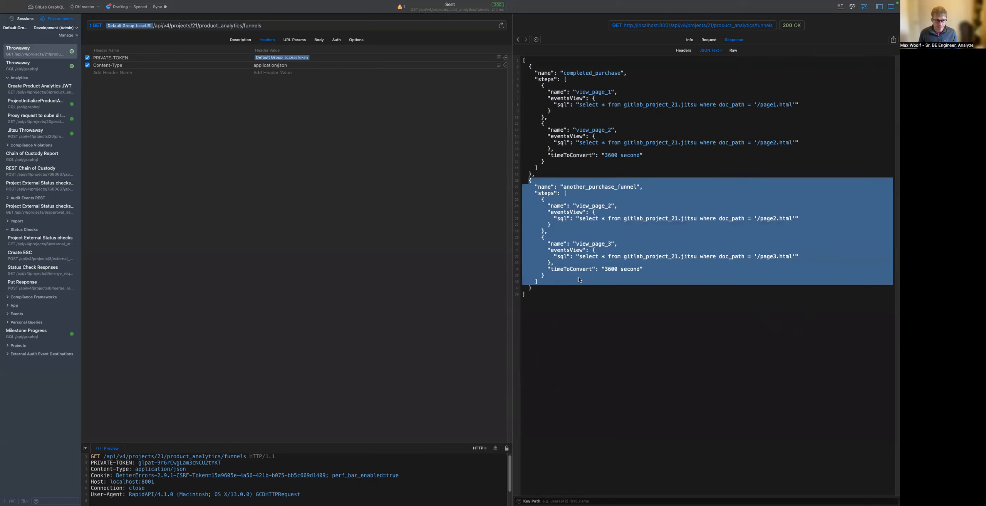
mouse_move(429, 155)
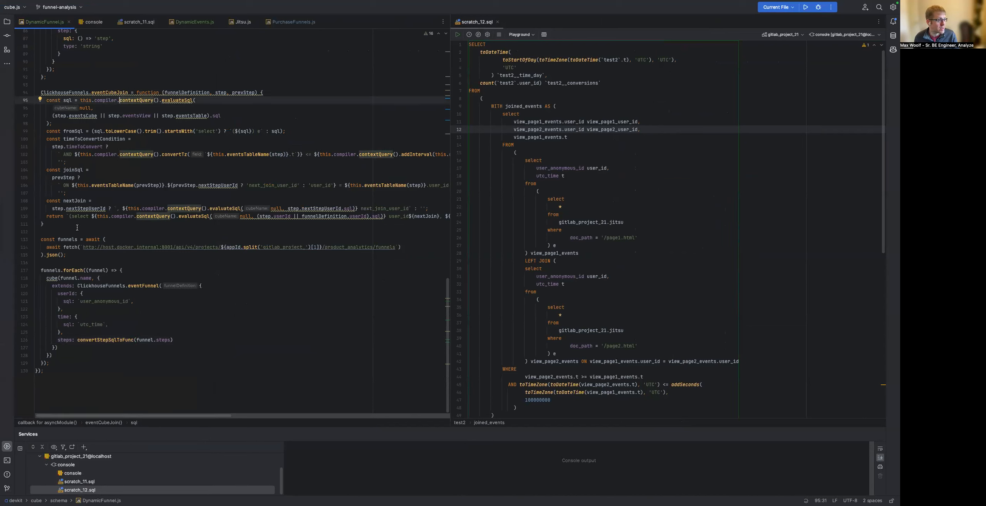
mouse_move(159, 290)
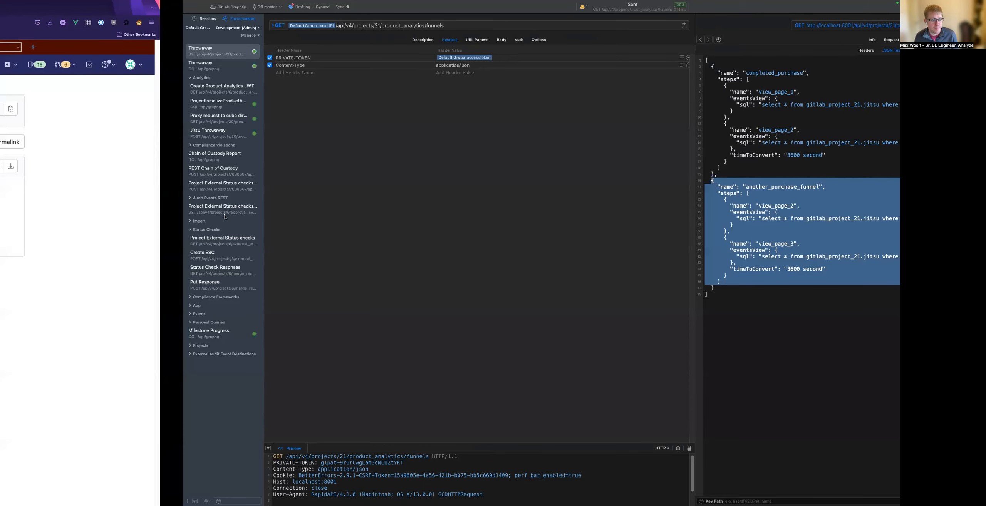
- Bring the GitLab funnel_test.yaml page for completed_purchase back to the front
click(337, 8)
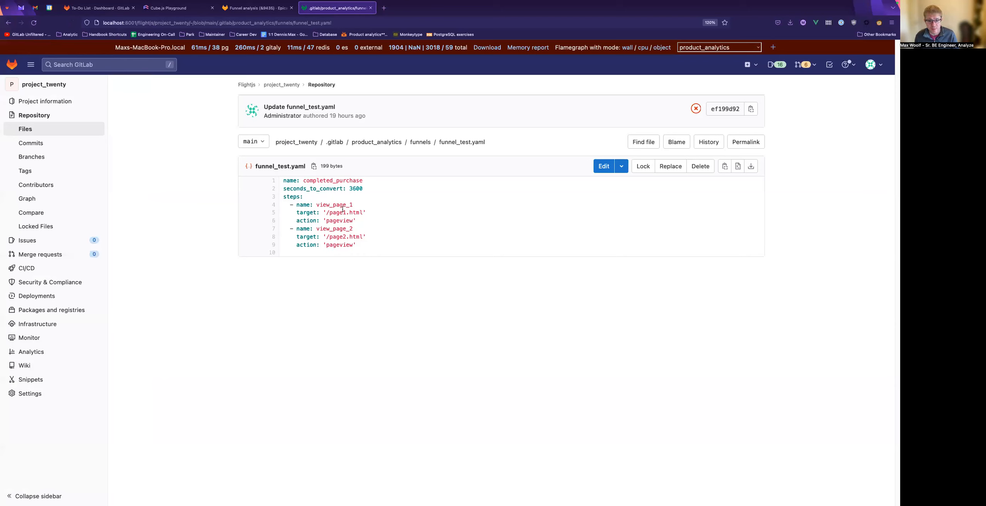
mouse_move(347, 264)
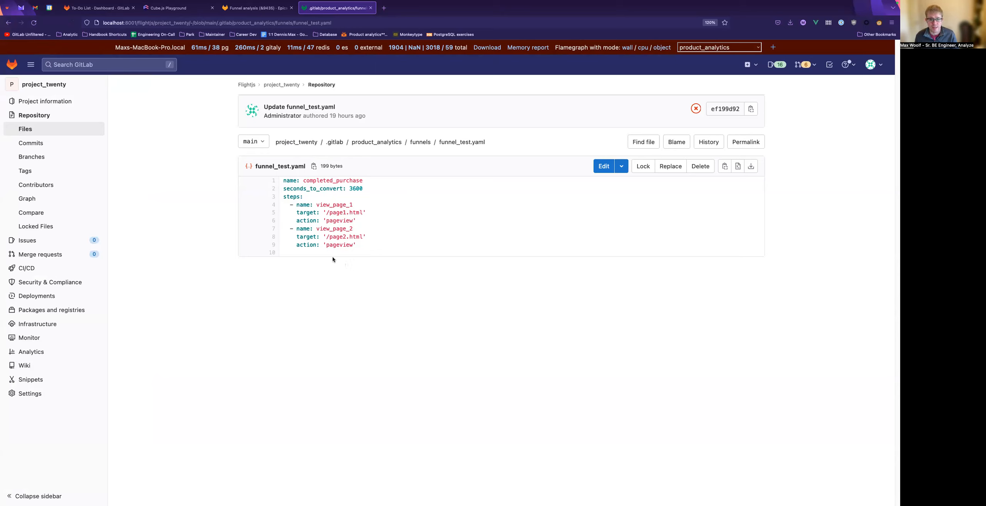
mouse_move(330, 265)
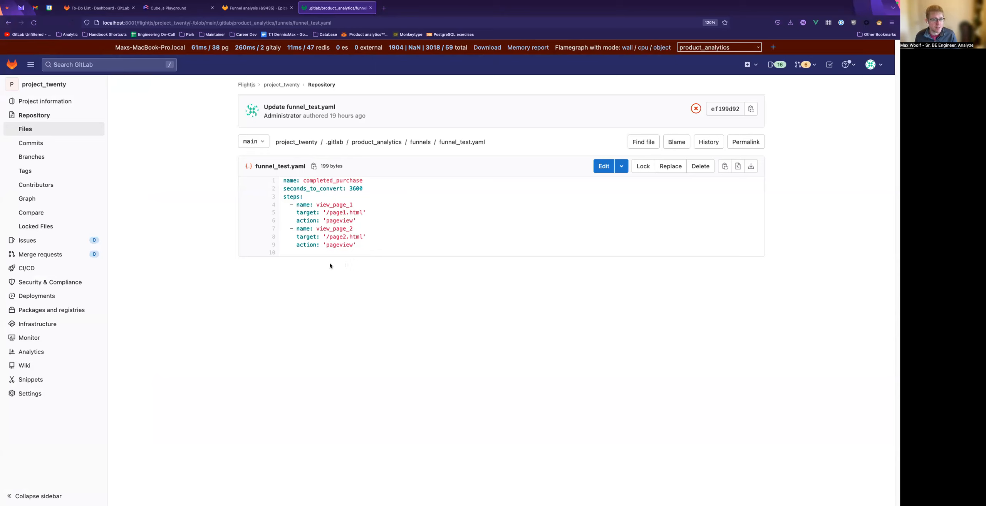
mouse_move(327, 264)
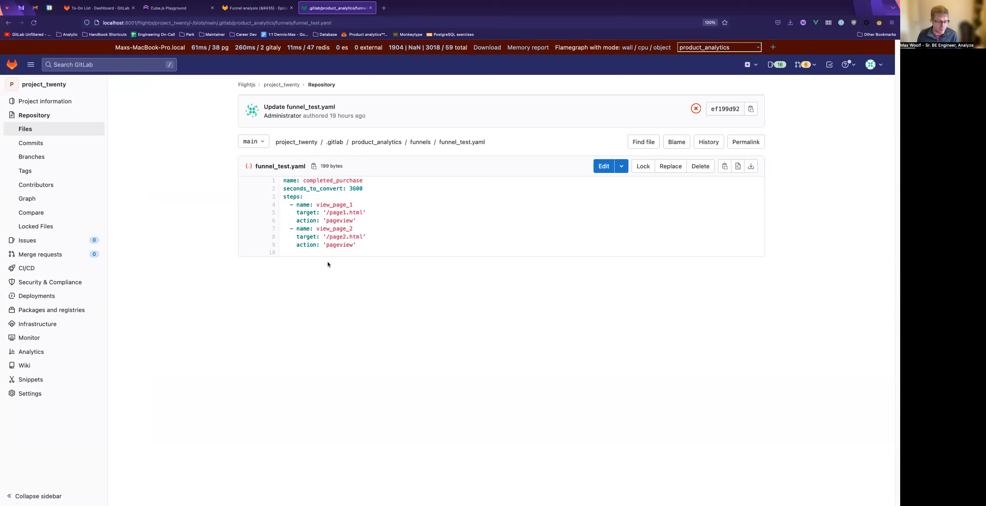
mouse_move(319, 265)
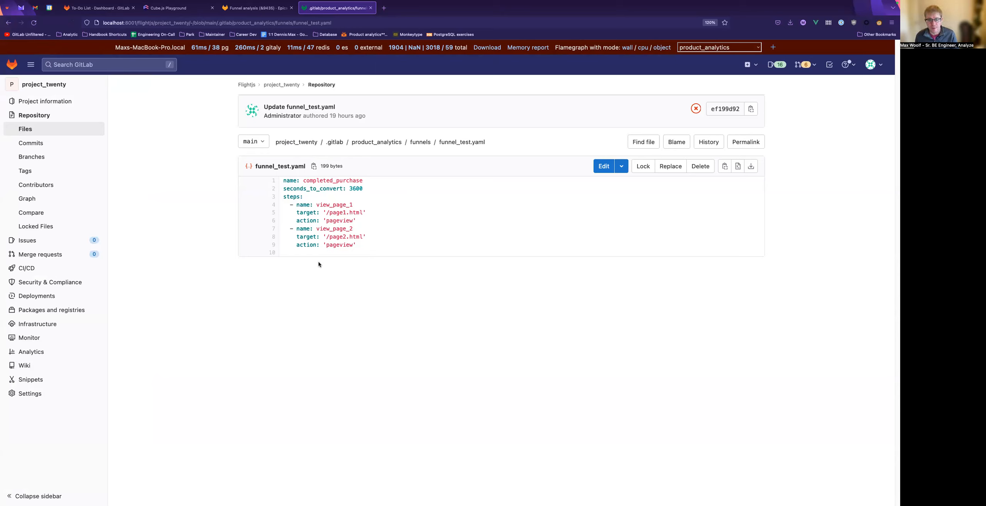
mouse_move(319, 260)
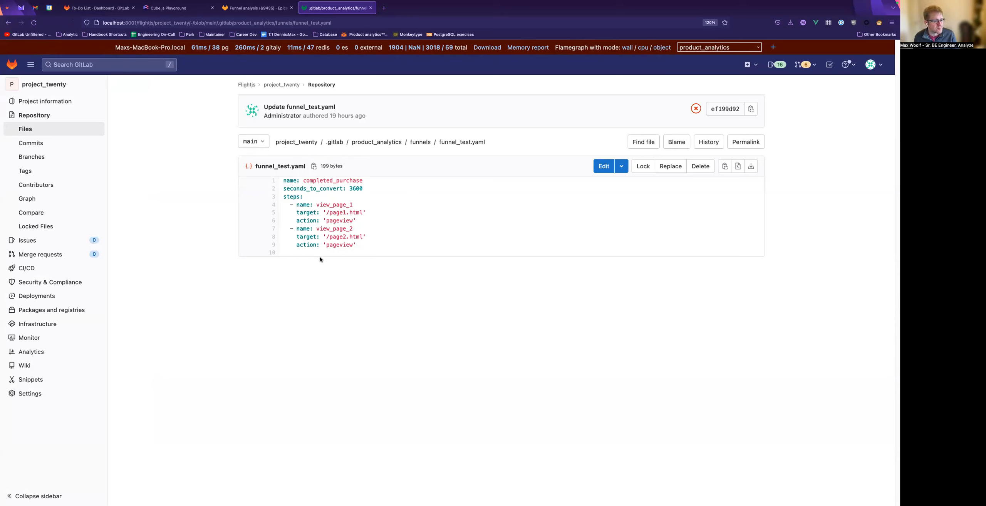